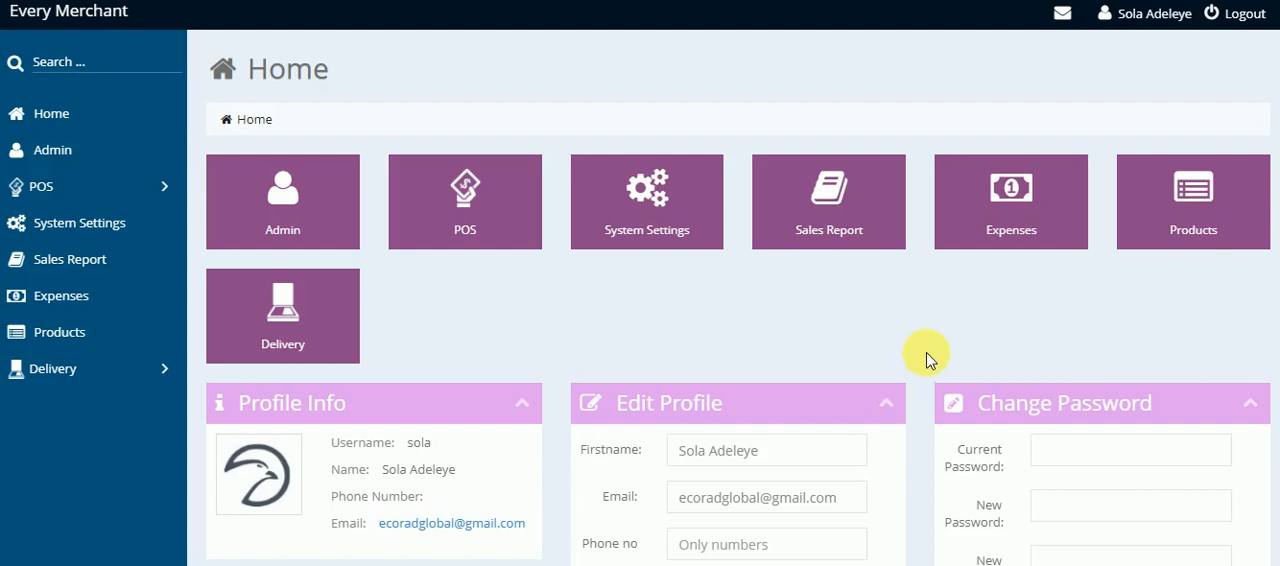
mouse_move(828, 210)
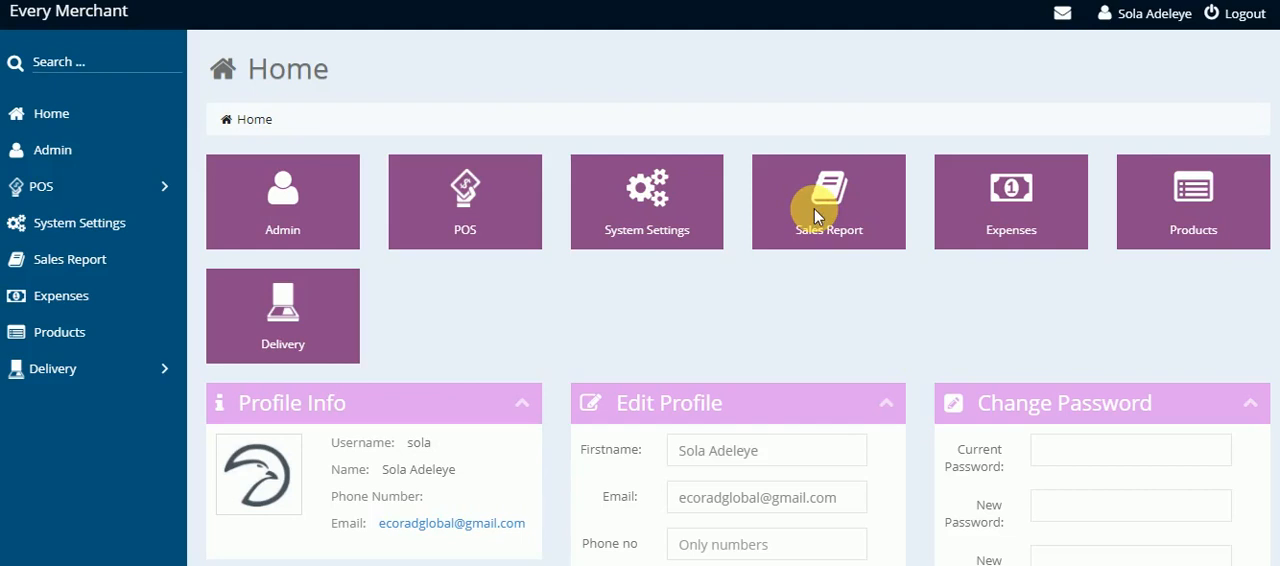
mouse_move(820, 218)
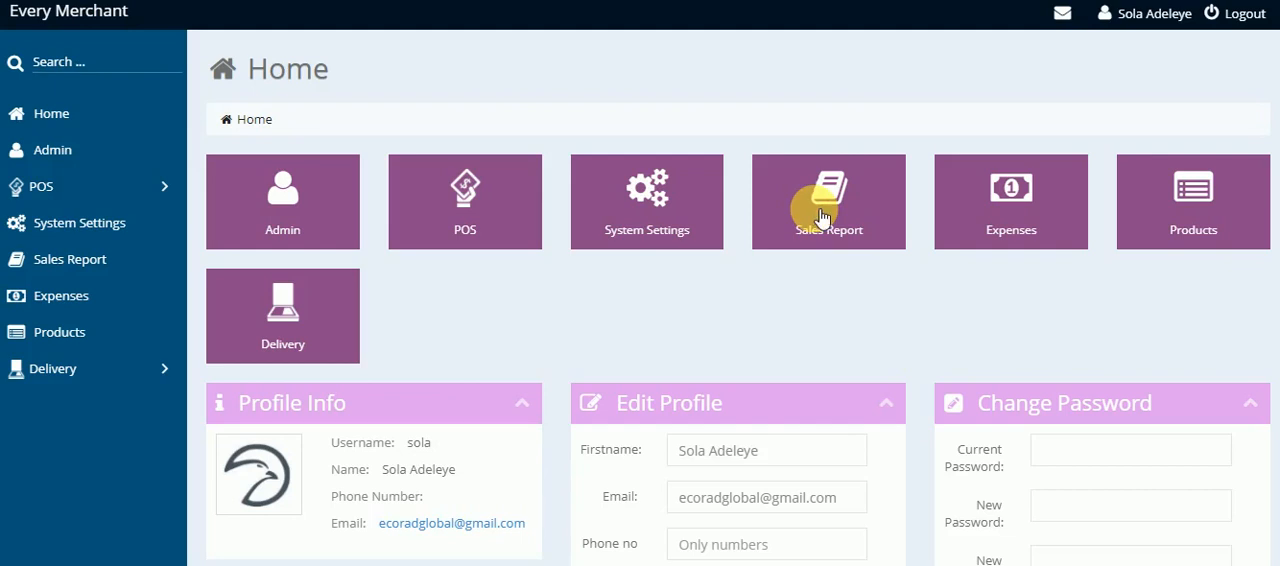
Step: Go to the Financial Record page from the Home dashboard's Sales Report tile
left_click(828, 202)
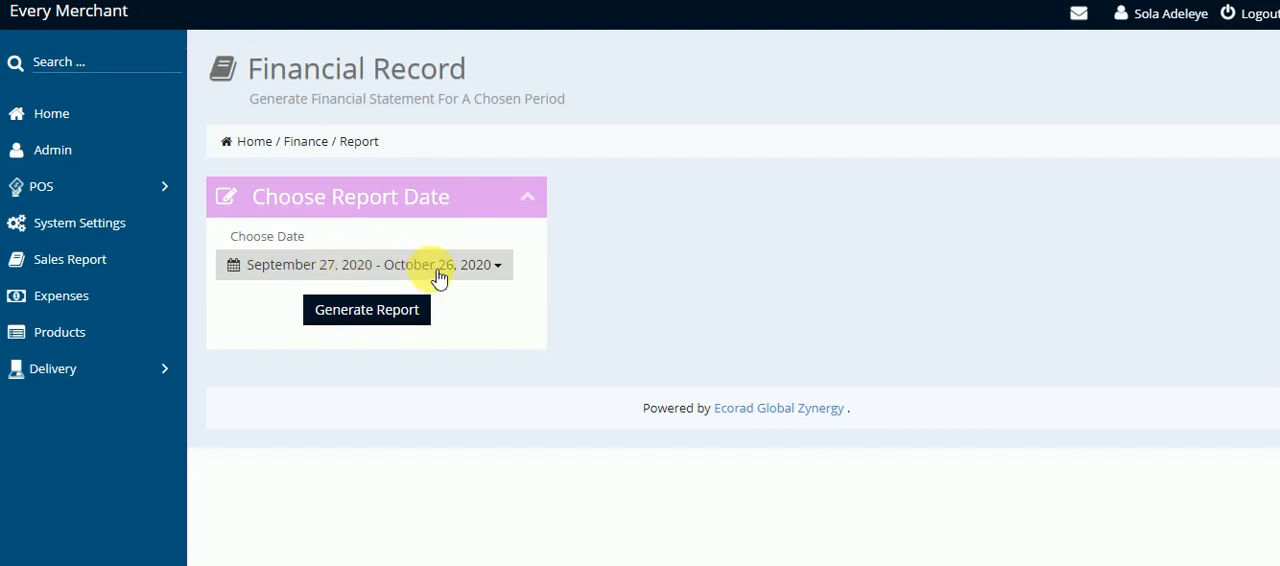
Step: Generate the report for the default September 27 – October 26, 2020 period, showing ₦0.00K profit
left_click(496, 264)
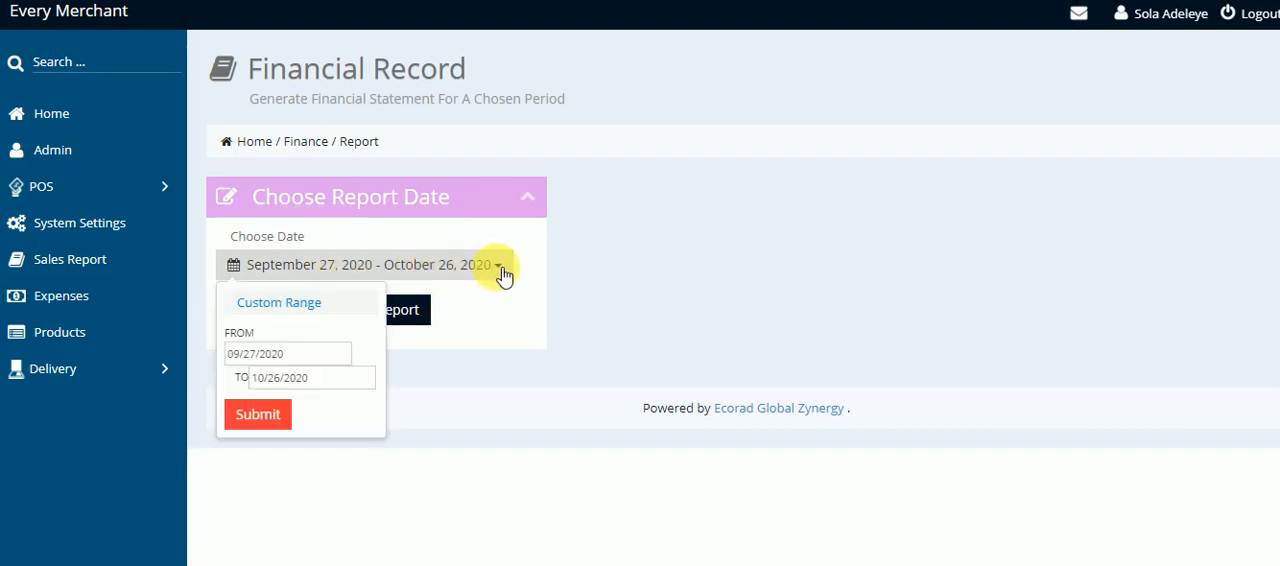
left_click(496, 264)
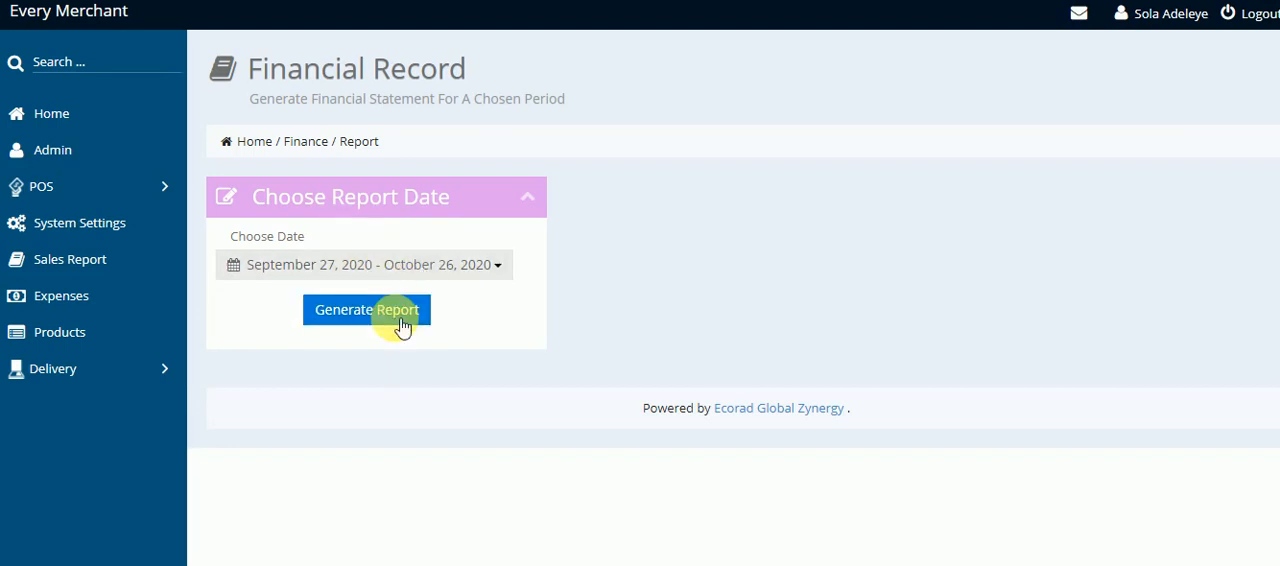
left_click(366, 308)
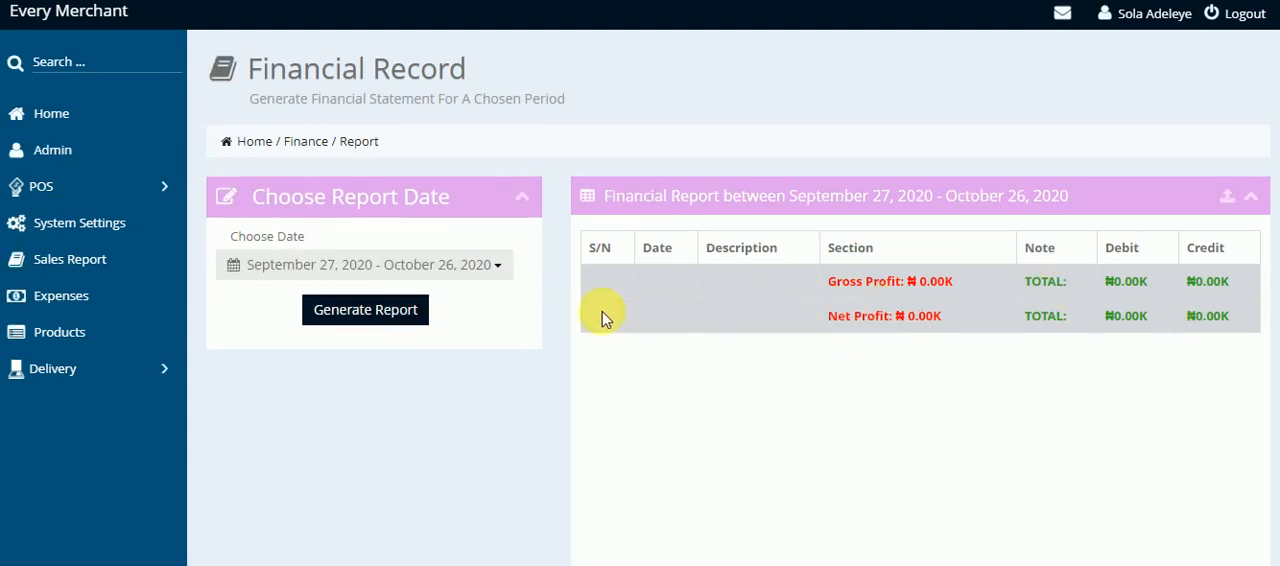
Step: Set the report start date to September 4, 2020, keeping October 26, 2020 as the end
left_click(364, 264)
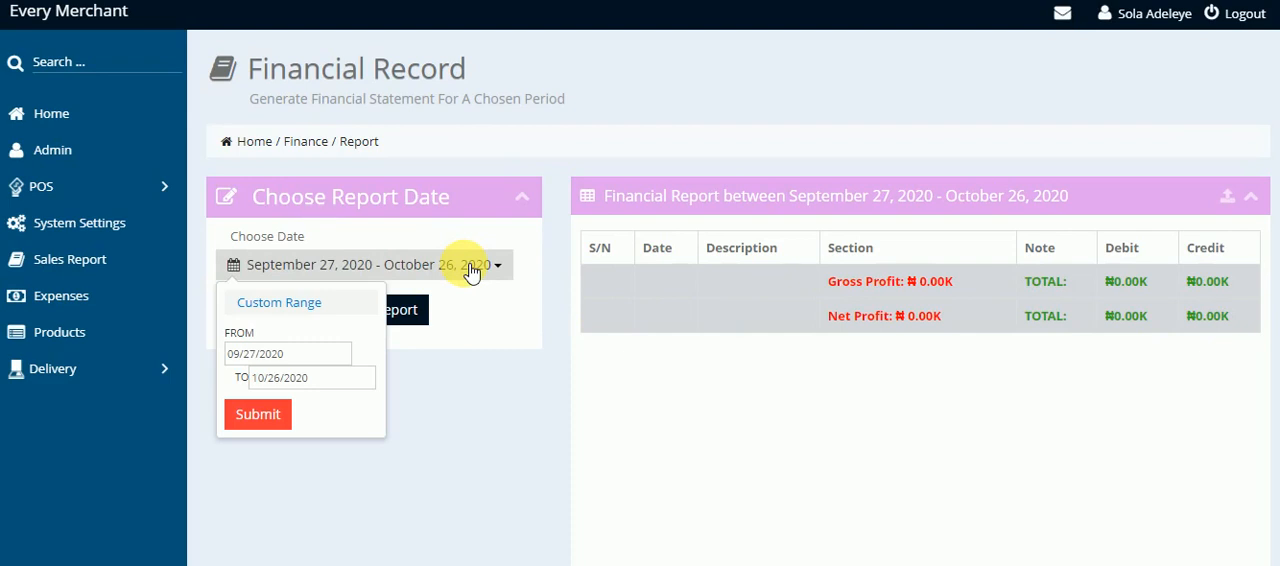
mouse_move(388, 280)
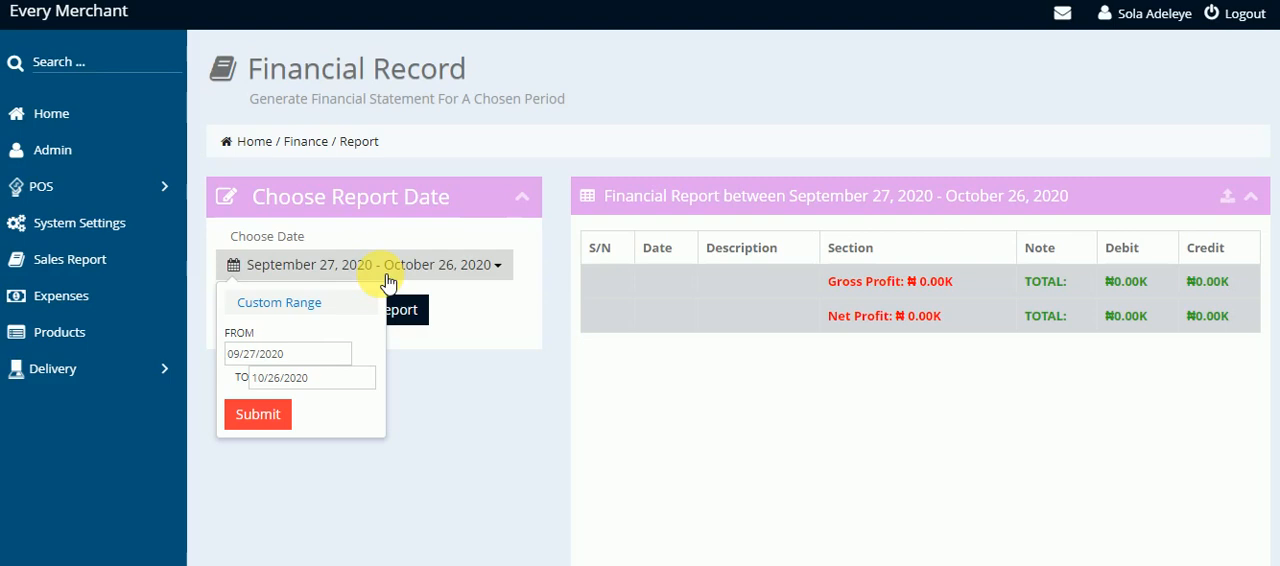
mouse_move(308, 310)
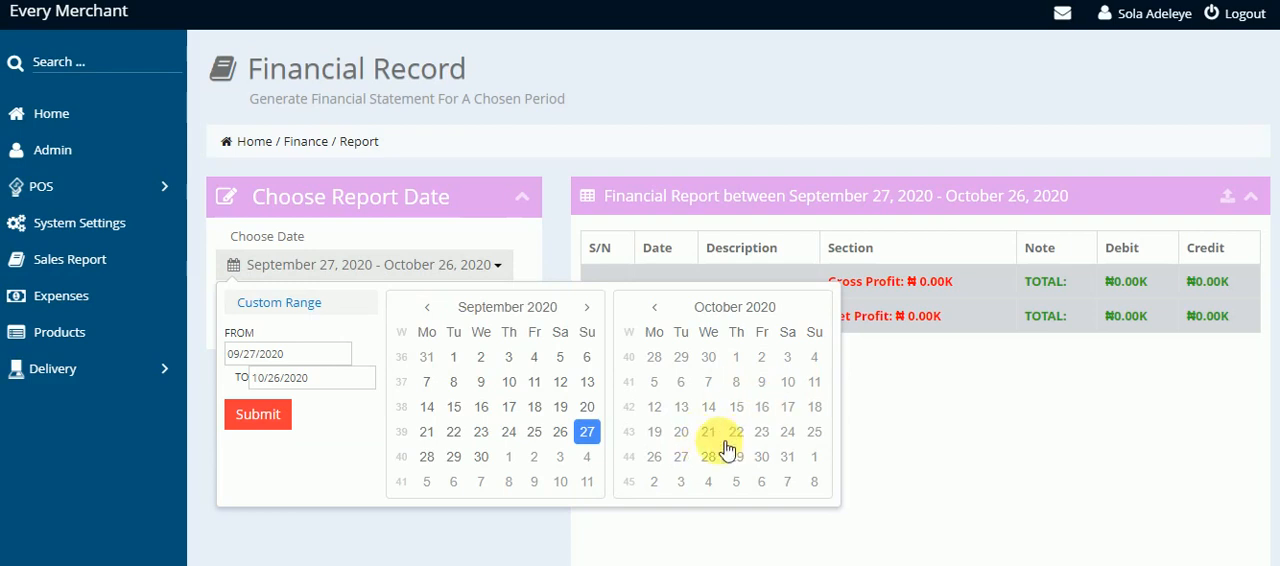
mouse_move(680, 432)
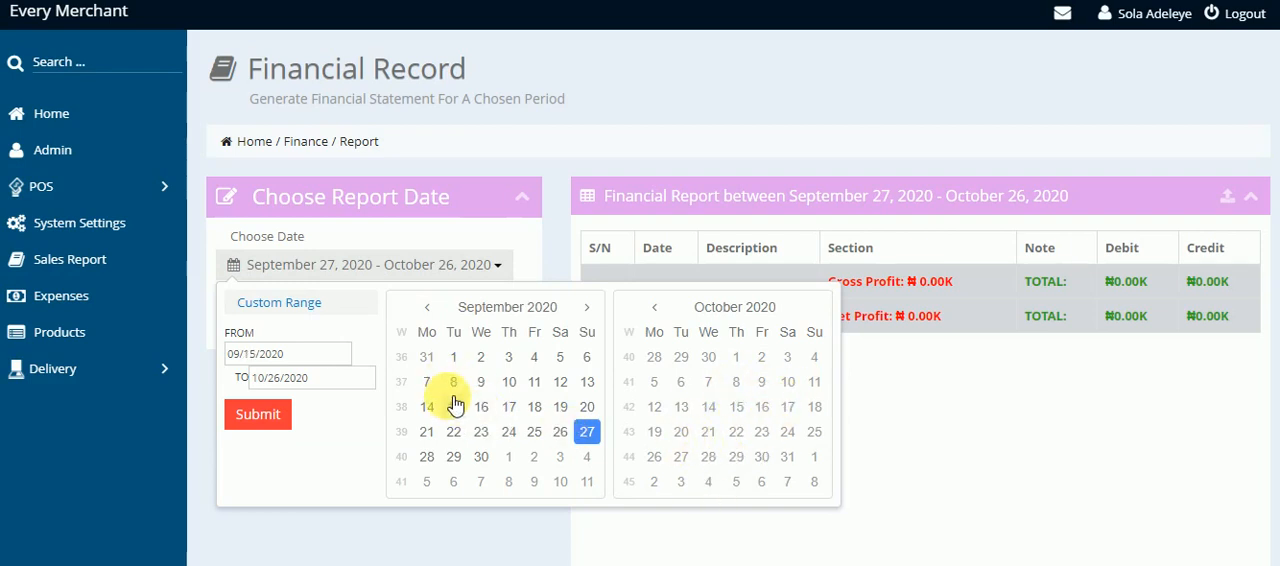
left_click(532, 356)
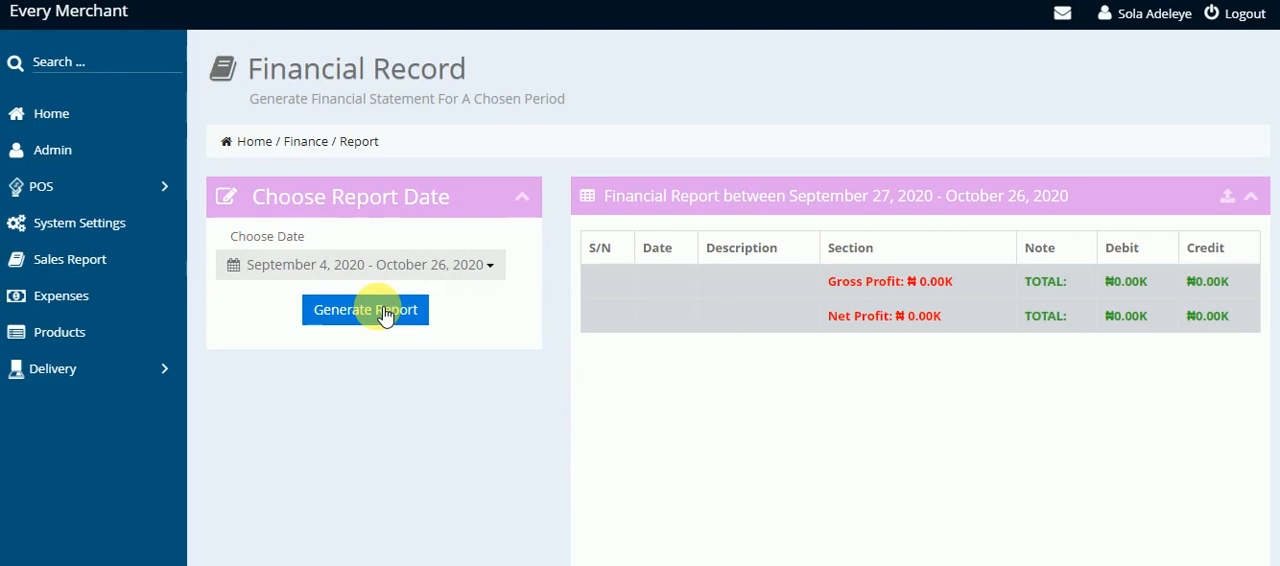
Step: Generate the September 4 – October 26, 2020 report: four transactions, ₦40,000.00K gross, ₦-152,913.00K net profit
left_click(364, 308)
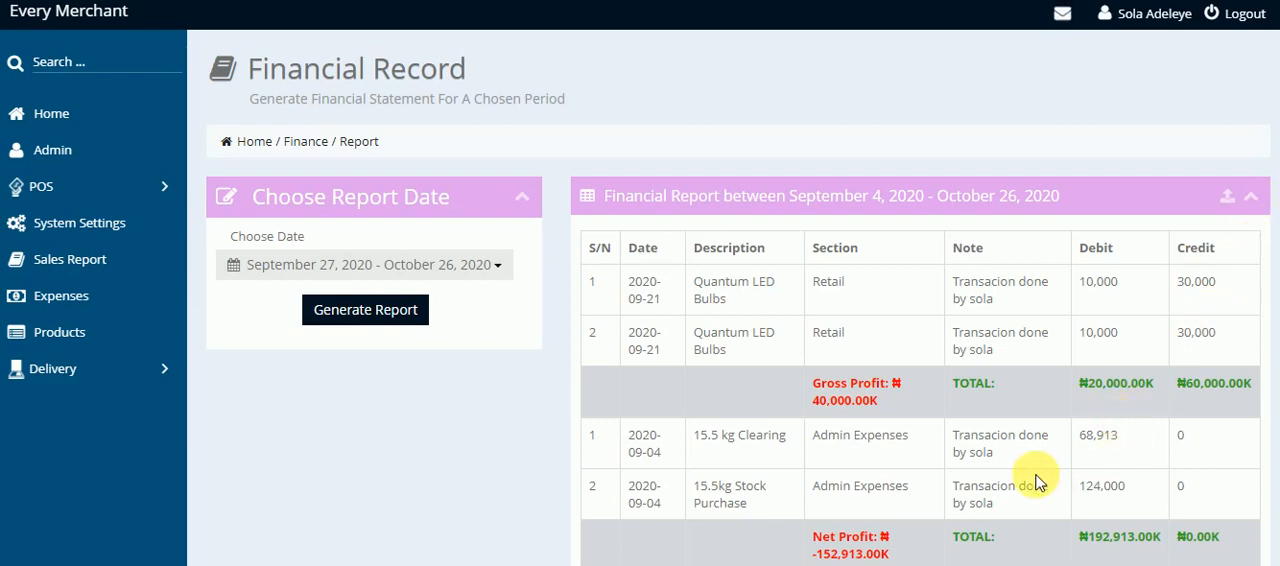
mouse_move(884, 378)
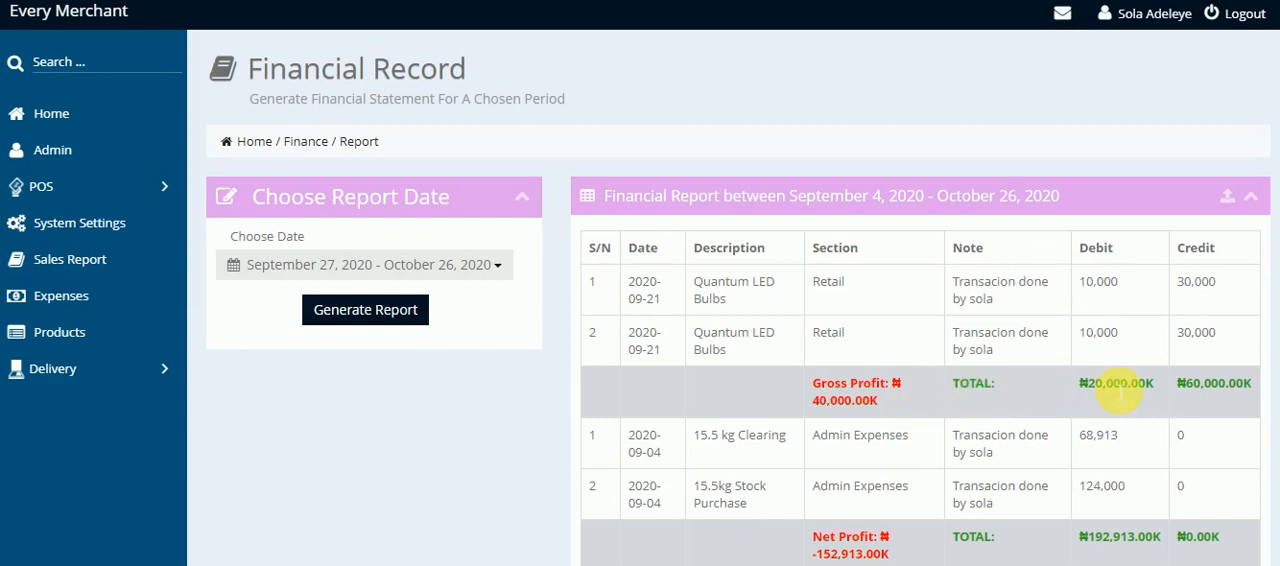
mouse_move(1100, 404)
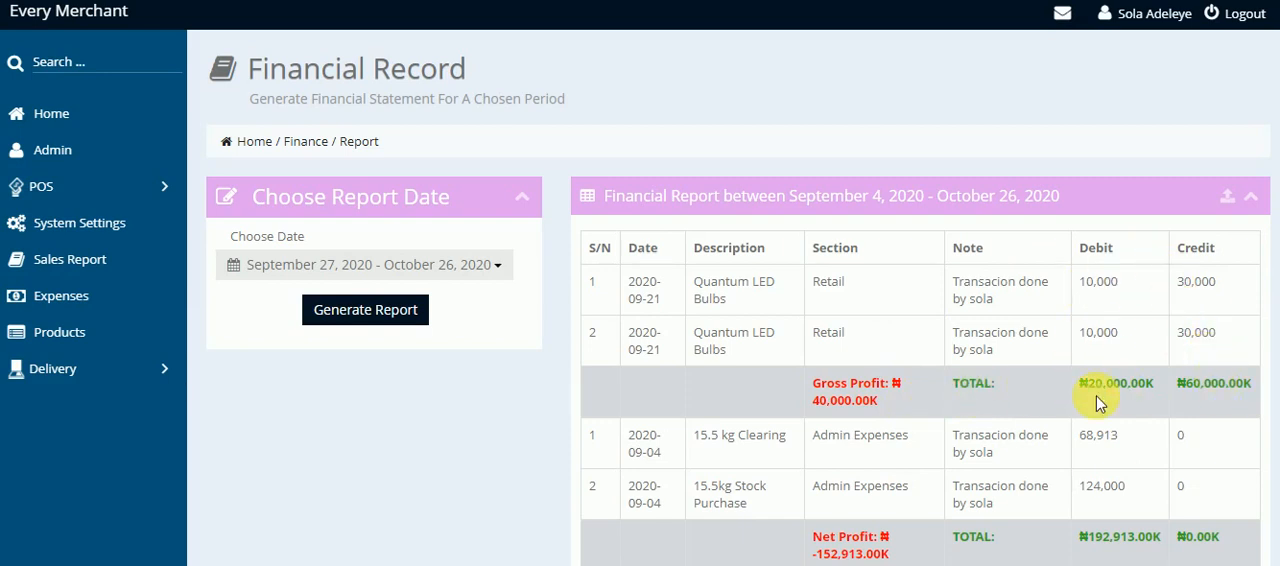
mouse_move(1044, 496)
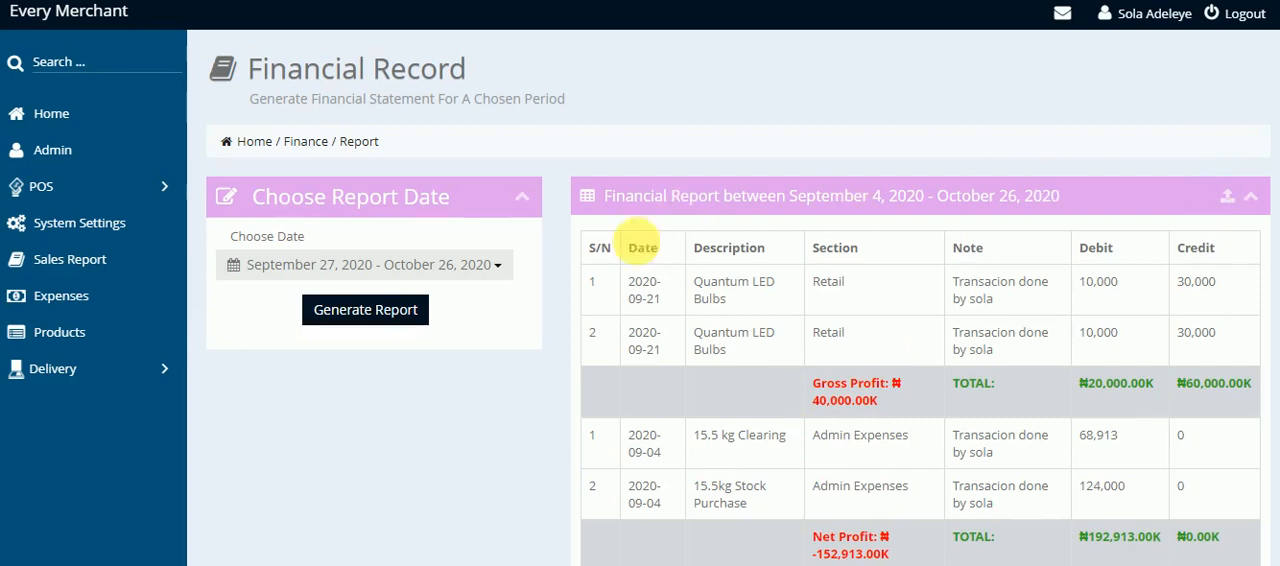
mouse_move(642, 248)
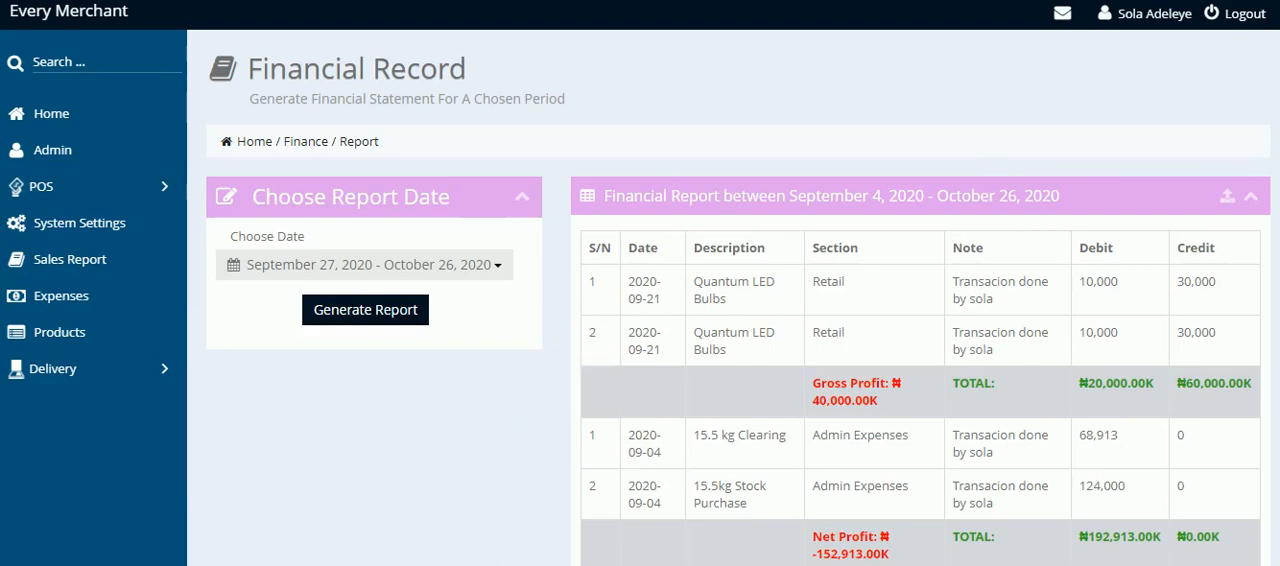